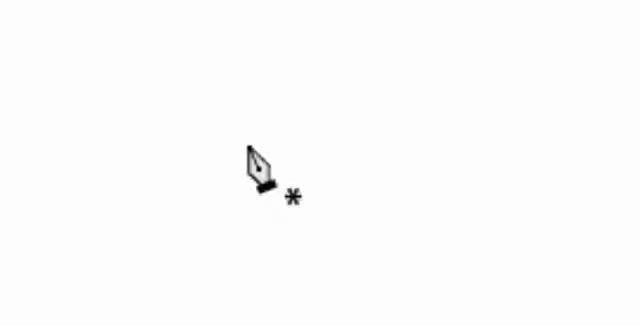
Place the path's first anchor point toward the lower left of the artboard.
{"action": "left_click", "coordinate": [246, 148]}
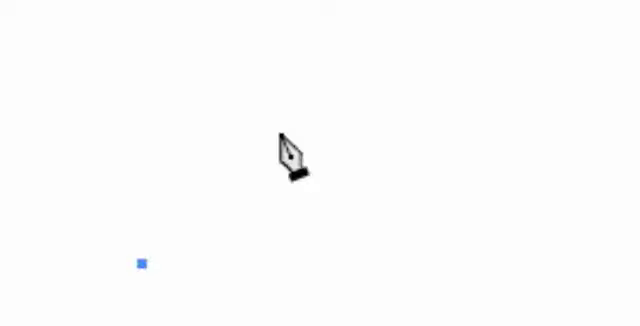
Add two more corner anchor points, forming straight zigzag segments rising then descending.
{"action": "left_click", "coordinate": [280, 130]}
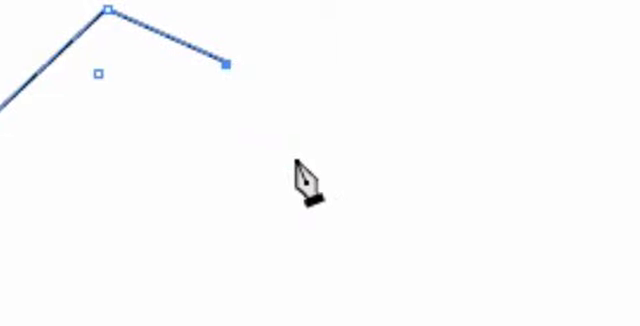
{"action": "mouse_move", "coordinate": [330, 196]}
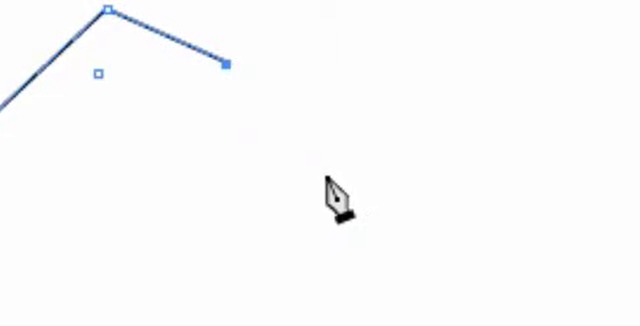
{"action": "left_click", "coordinate": [328, 178]}
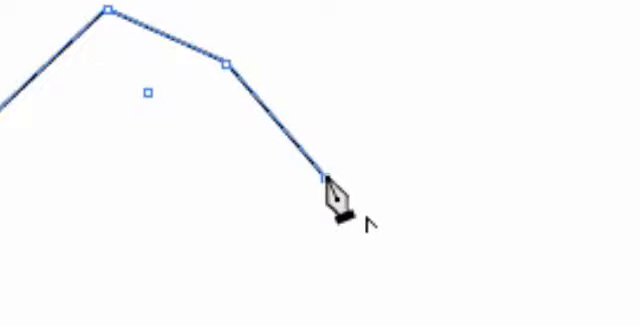